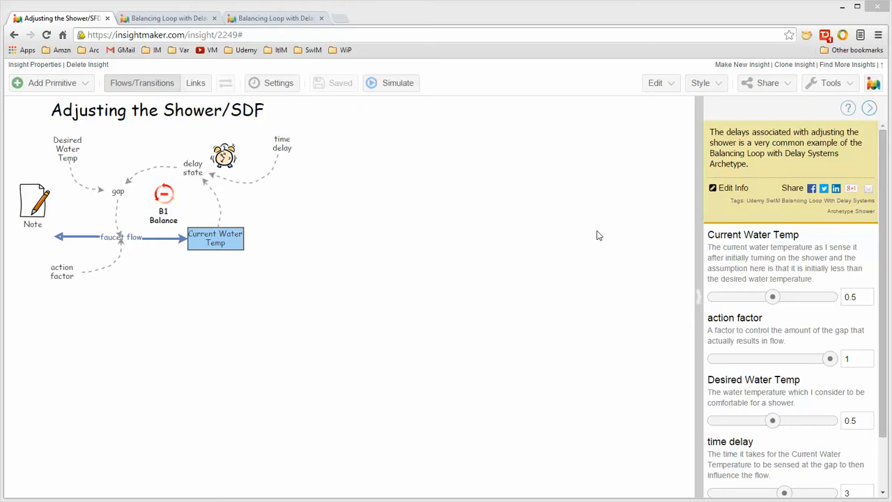
pyautogui.moveTo(412, 204)
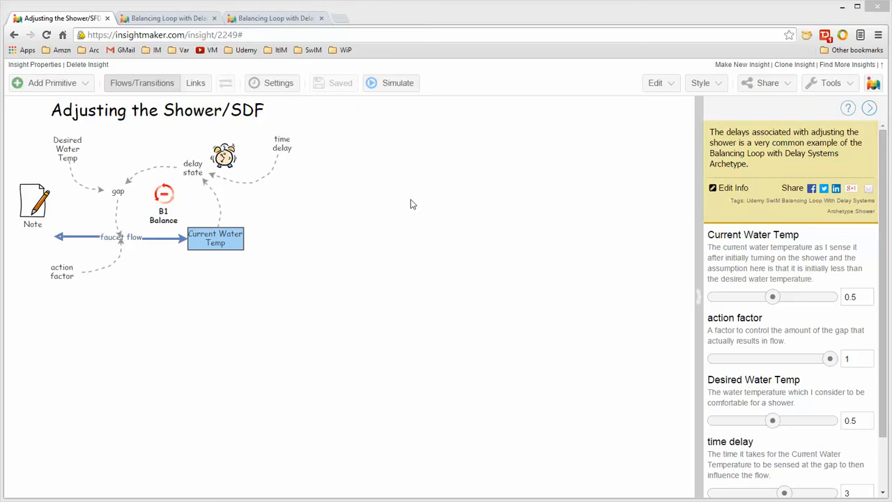
pyautogui.moveTo(280, 195)
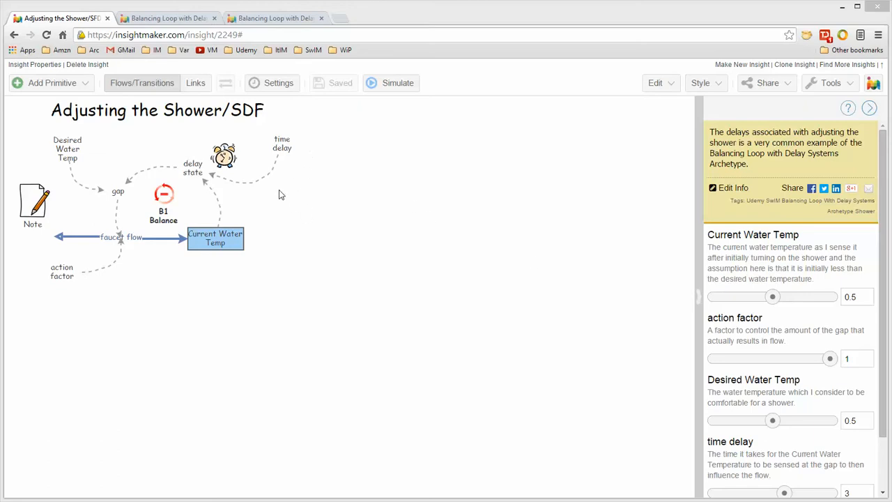
pyautogui.moveTo(302, 173)
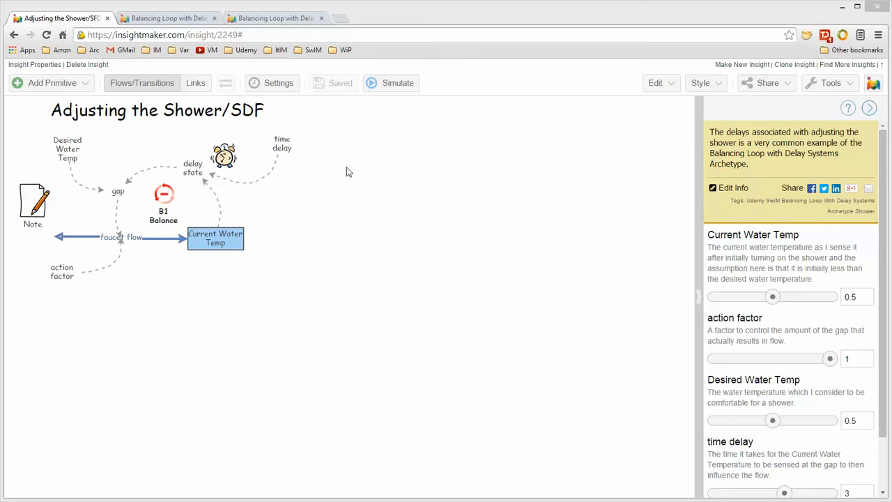
pyautogui.moveTo(314, 189)
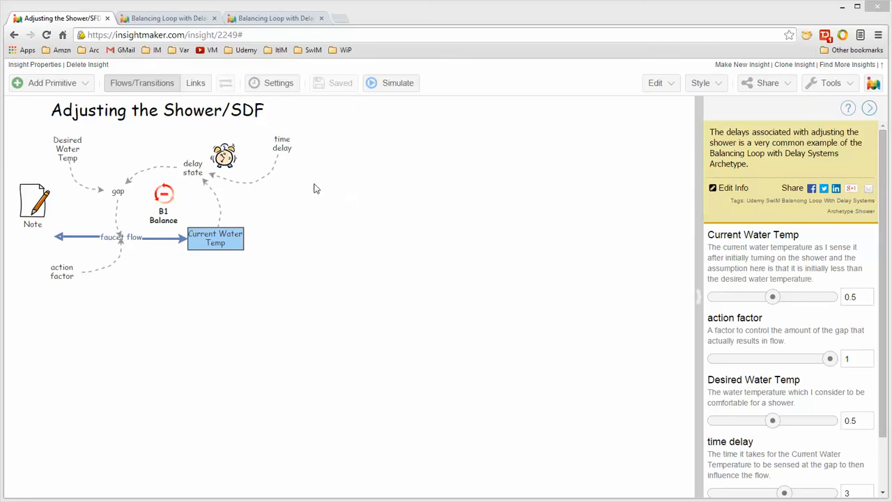
pyautogui.moveTo(282, 148)
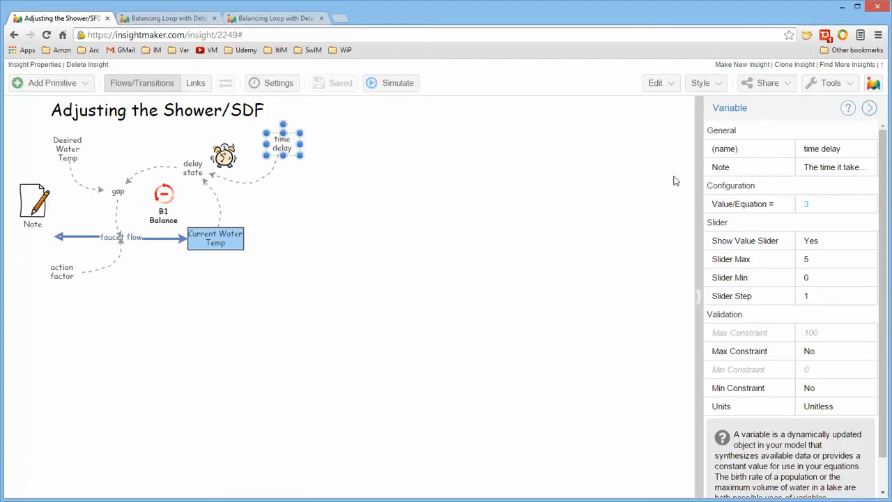
pyautogui.moveTo(831, 155)
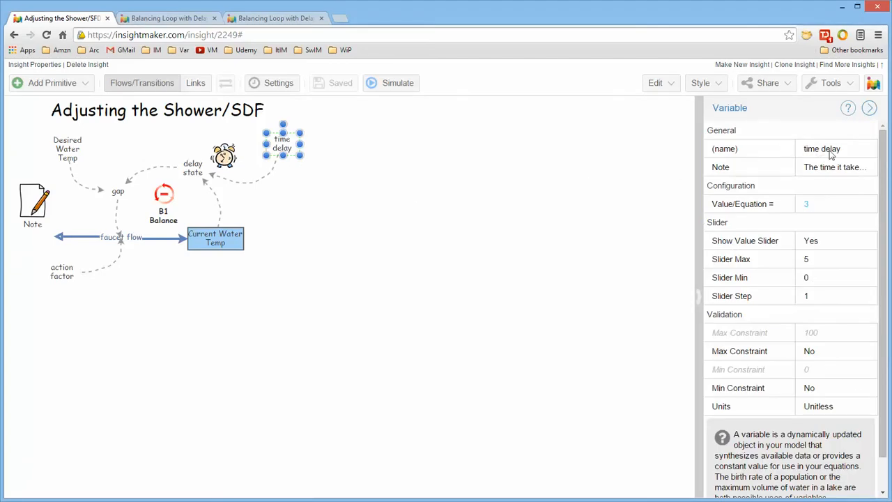
pyautogui.moveTo(822, 178)
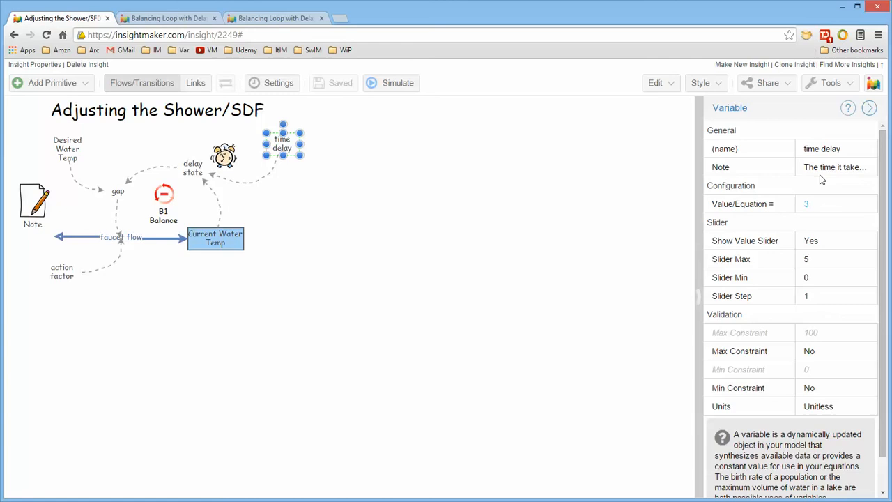
pyautogui.moveTo(829, 172)
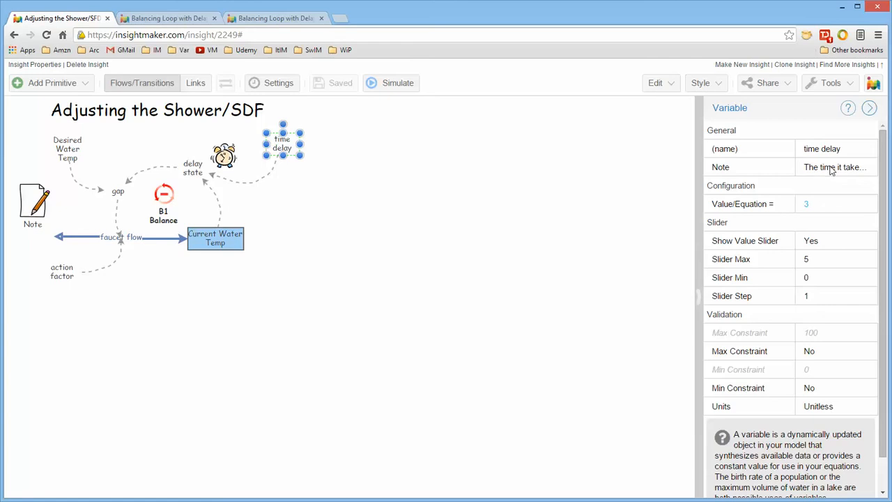
# Step: Open the time delay variable's note in the Note Editor to view its full description
pyautogui.click(832, 166)
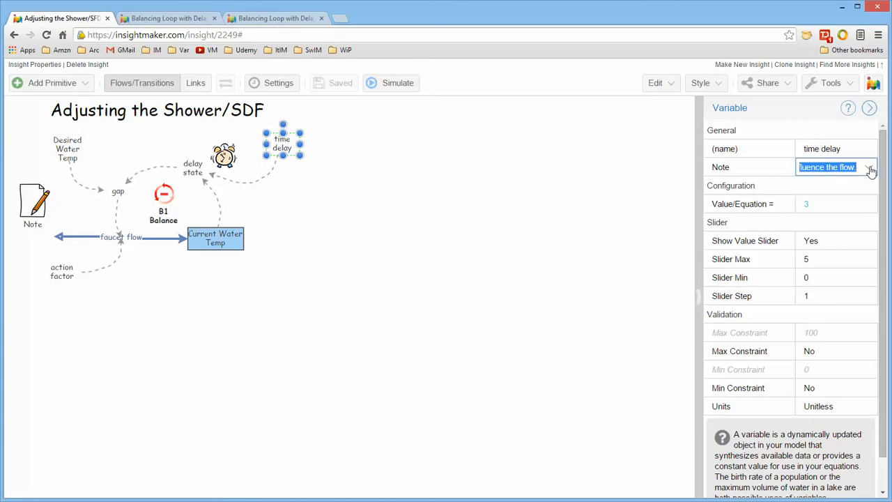
pyautogui.click(869, 167)
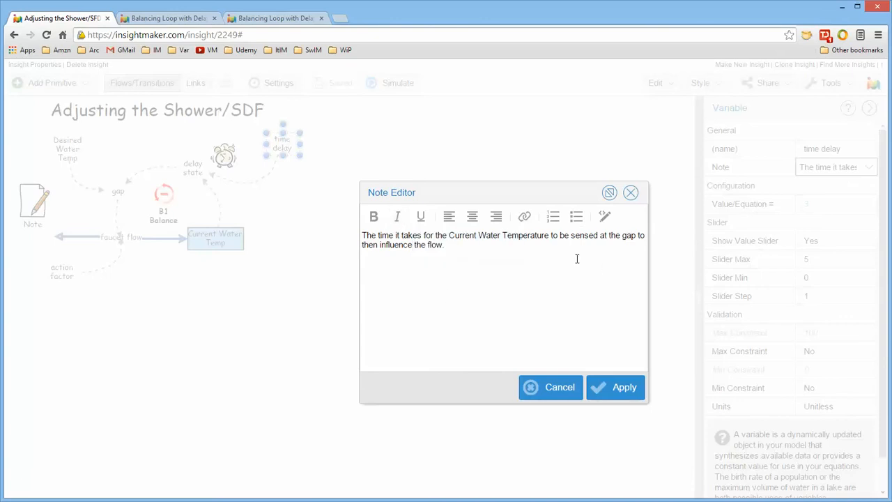
pyautogui.moveTo(531, 252)
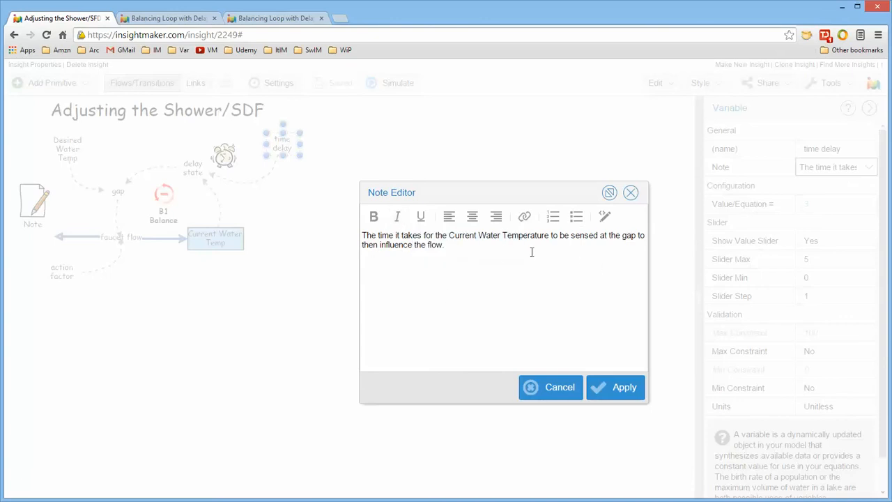
pyautogui.moveTo(482, 266)
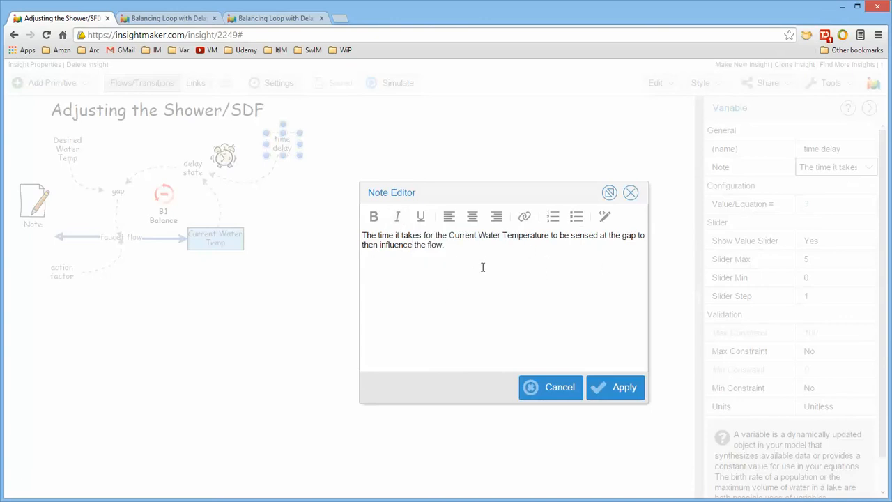
pyautogui.moveTo(303, 165)
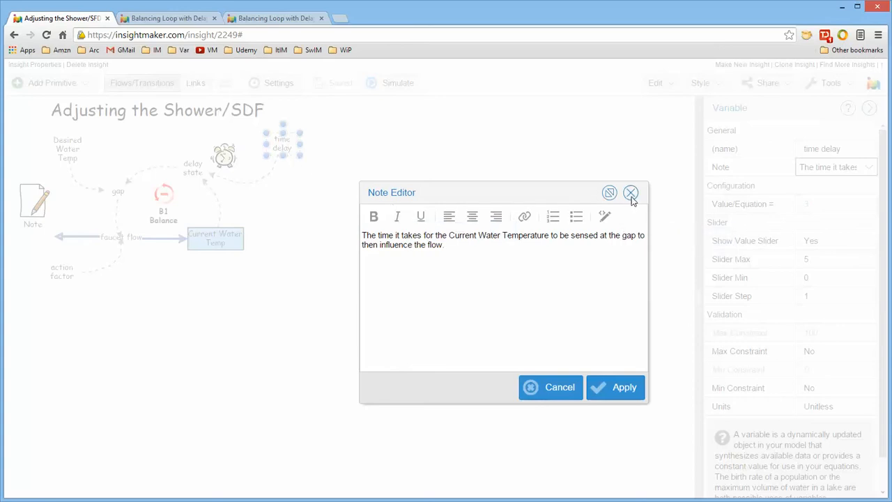
# Step: Close the time delay Note Editor, reopen it, then cancel without changing the text
pyautogui.click(631, 193)
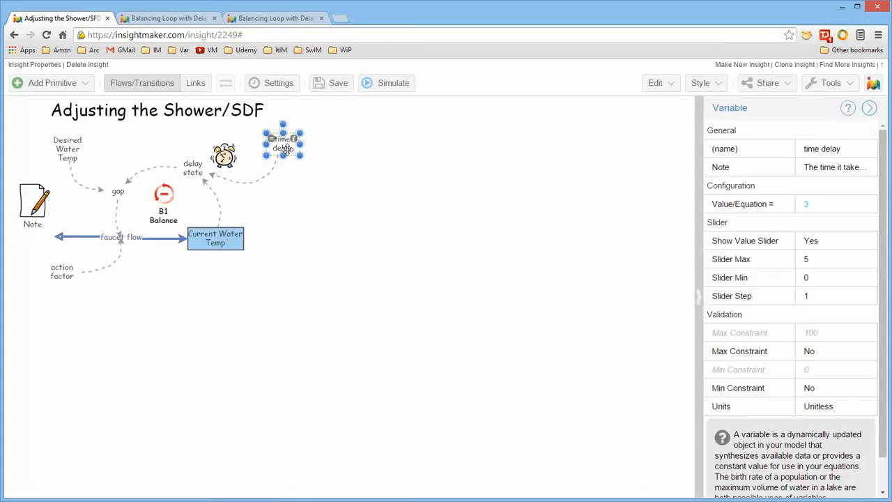
pyautogui.click(337, 82)
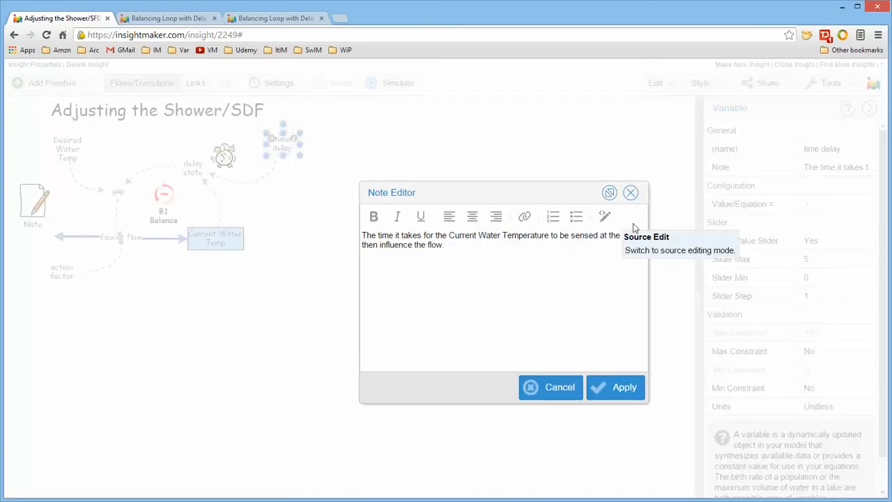
pyautogui.moveTo(524, 216)
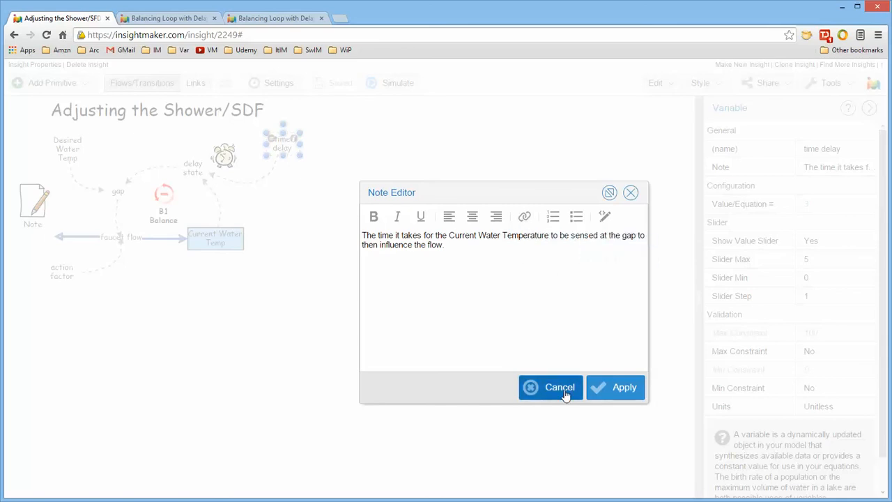
pyautogui.click(560, 387)
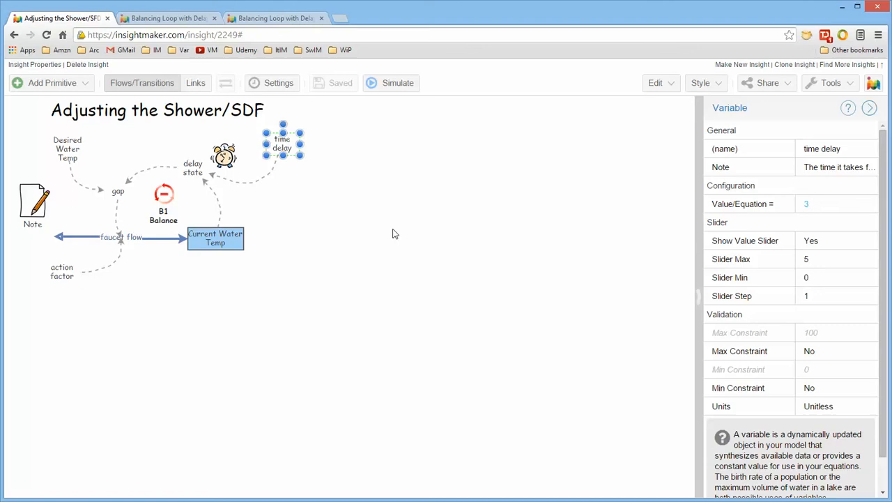
pyautogui.moveTo(348, 195)
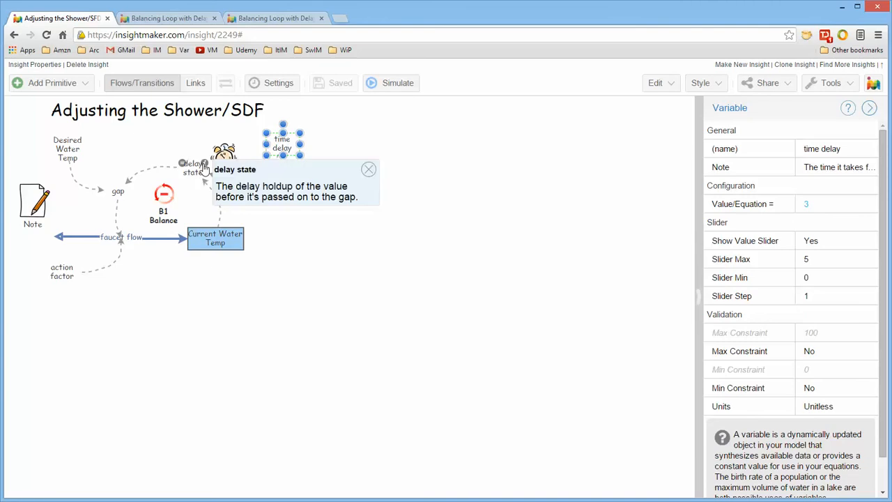
pyautogui.click(368, 169)
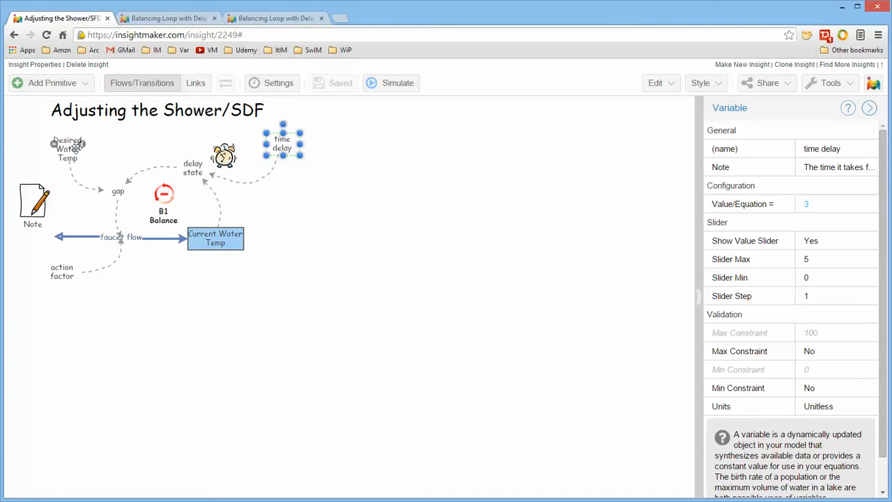
pyautogui.moveTo(68, 148)
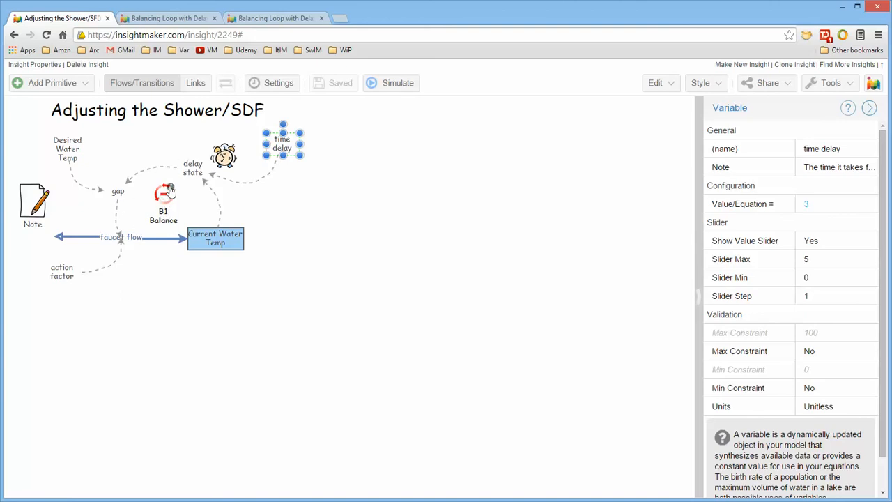
pyautogui.click(163, 202)
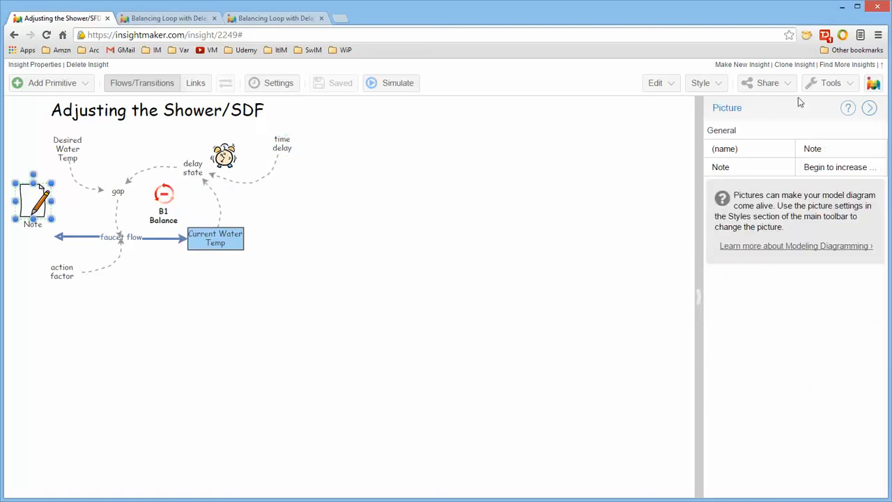
pyautogui.moveTo(57, 210)
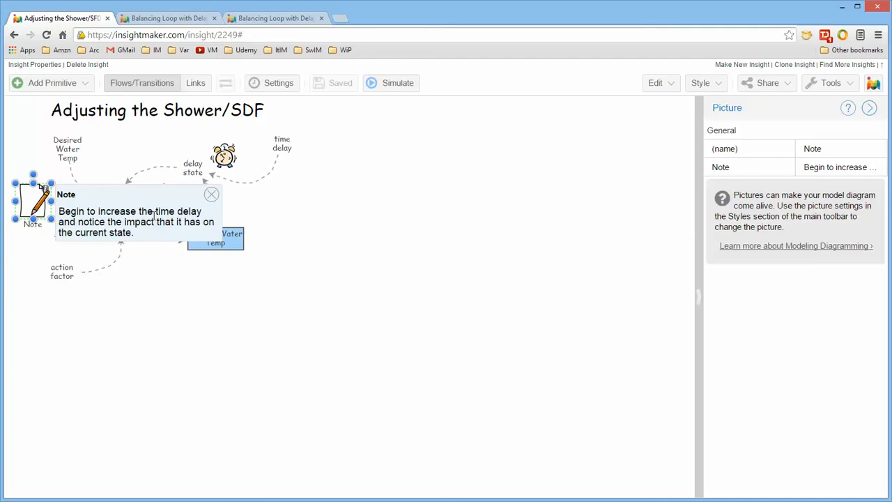
pyautogui.click(212, 193)
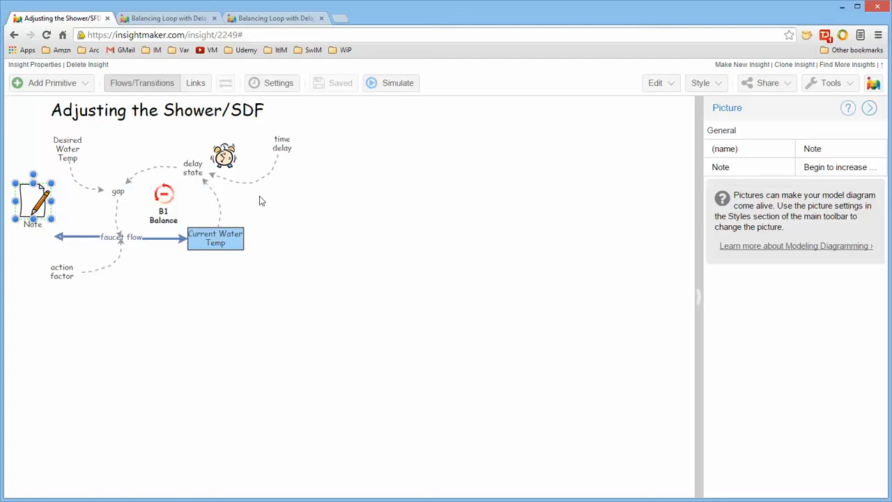
pyautogui.moveTo(348, 206)
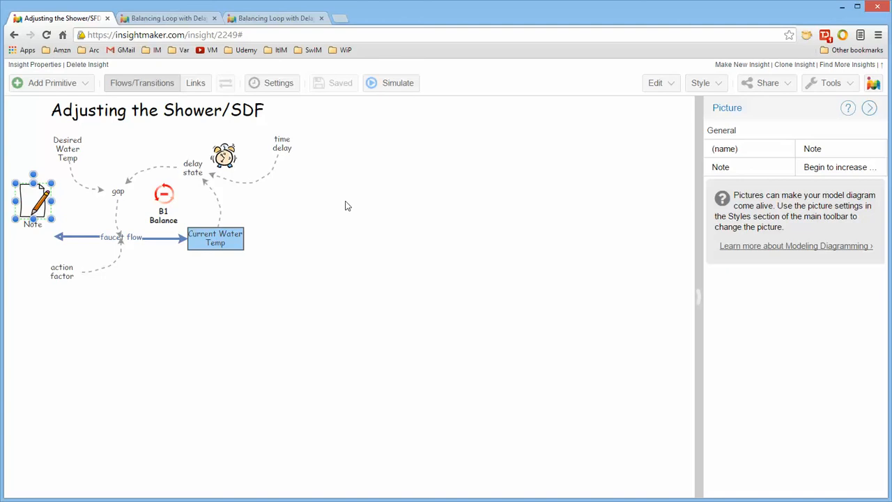
pyautogui.moveTo(324, 202)
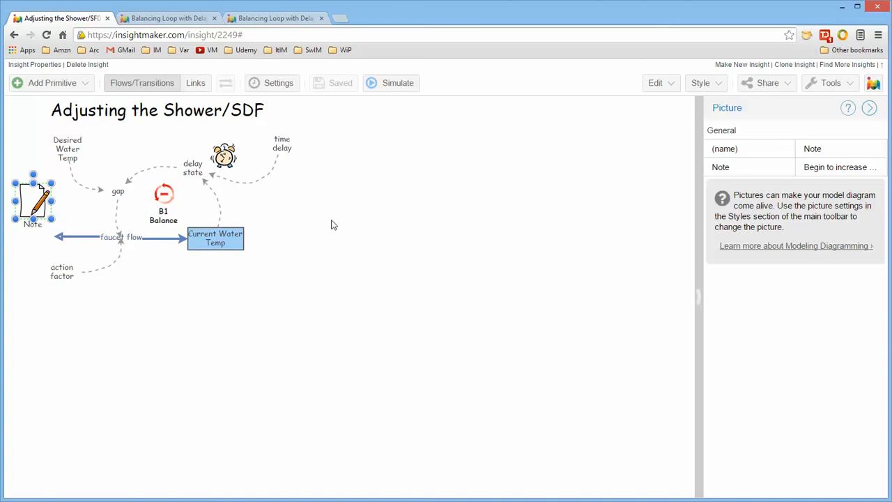
pyautogui.moveTo(167, 353)
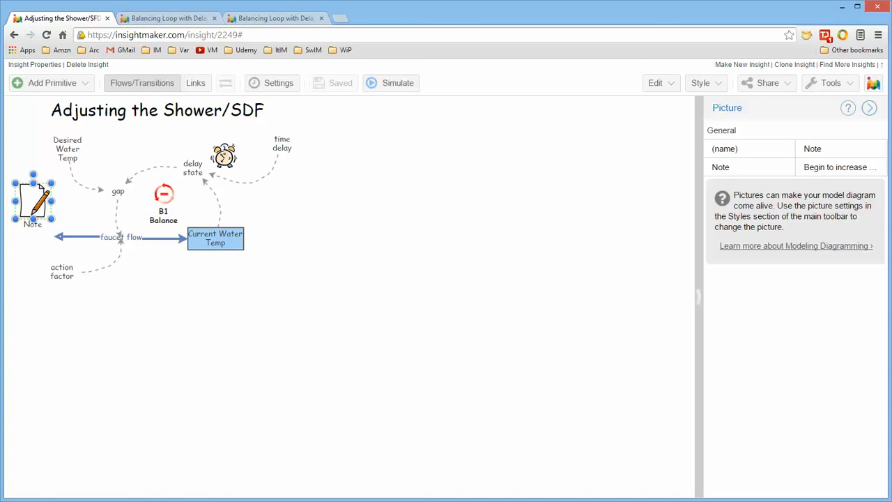
pyautogui.click(168, 18)
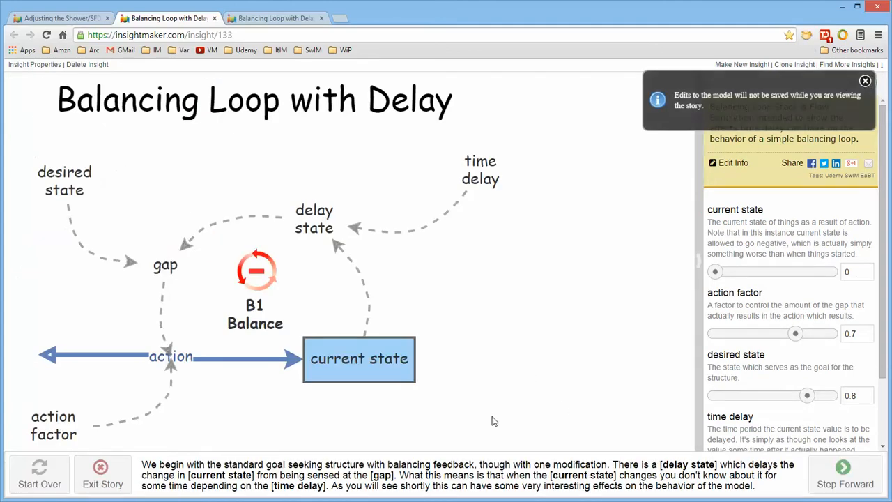
pyautogui.moveTo(850, 117)
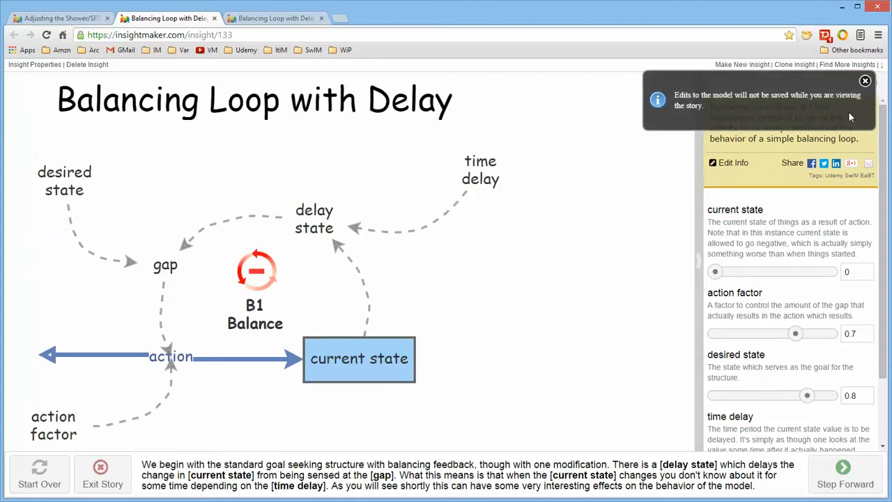
# Step: Step the story through the time delay 1, 2 and 4 runs, then close the results
pyautogui.click(865, 81)
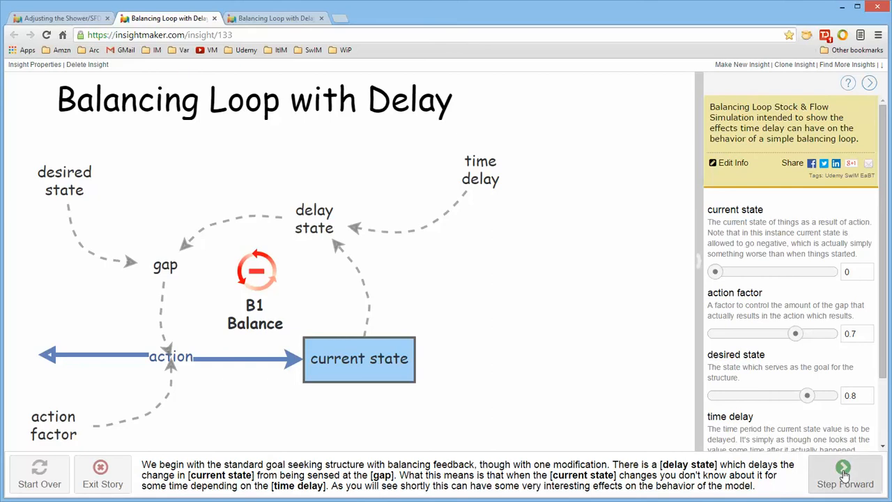
pyautogui.click(844, 474)
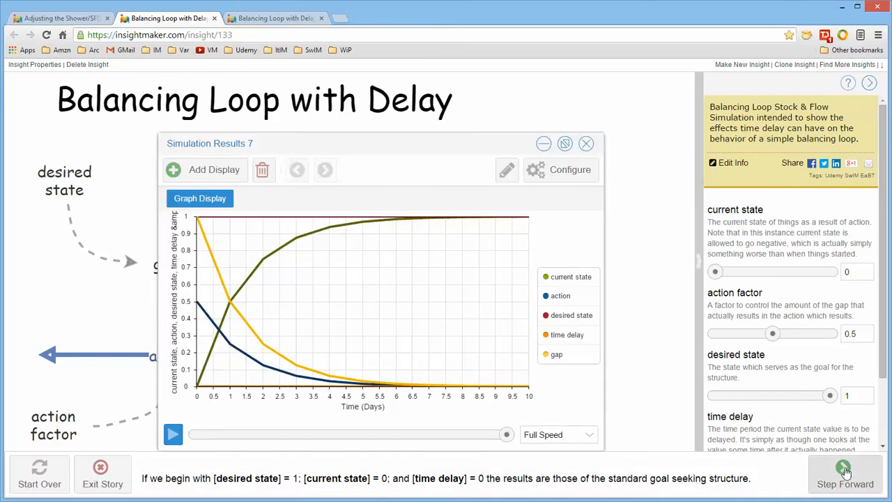
pyautogui.click(845, 473)
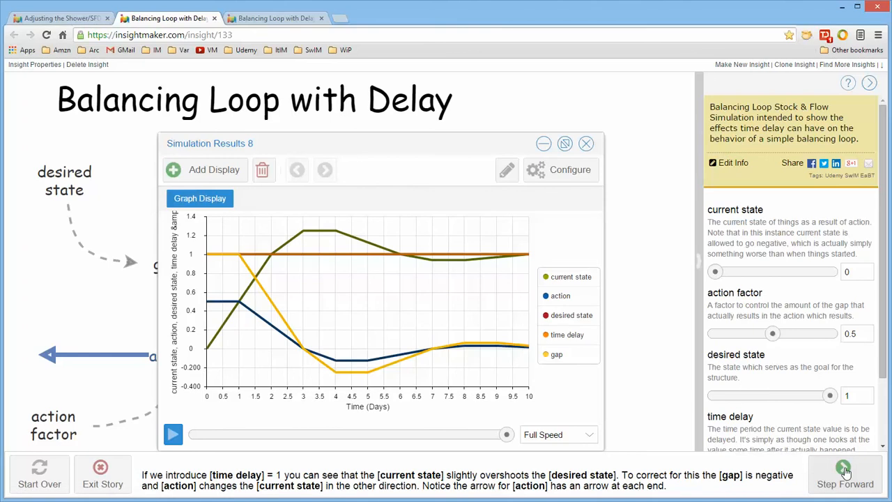
pyautogui.click(844, 474)
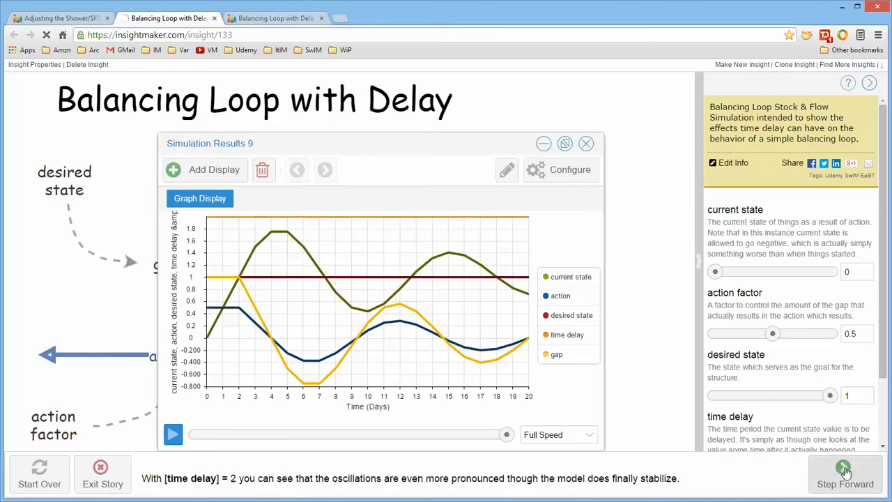
pyautogui.click(844, 474)
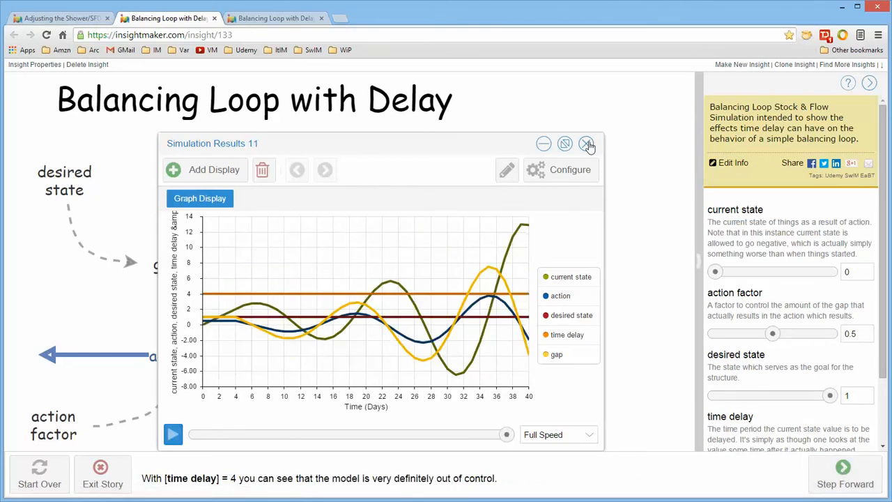
pyautogui.click(588, 144)
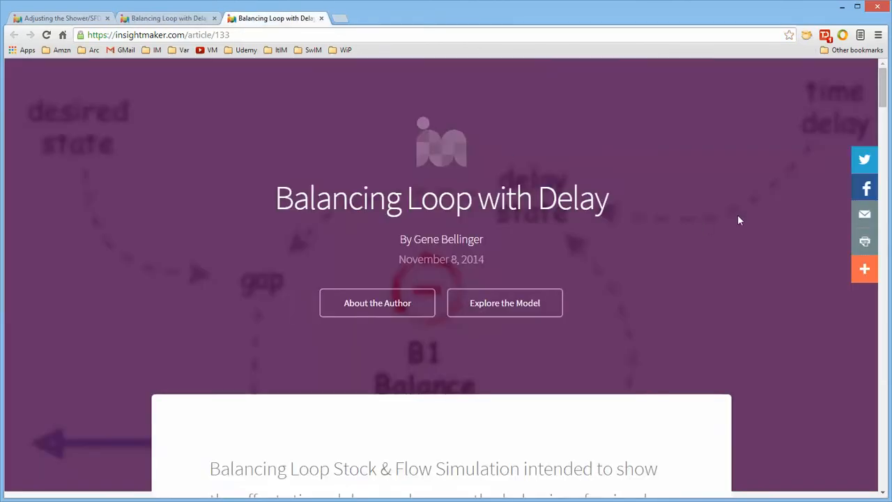
# Step: Scroll the article down through the graphs to the time delay = 4 oscillation result
pyautogui.scroll(-3)
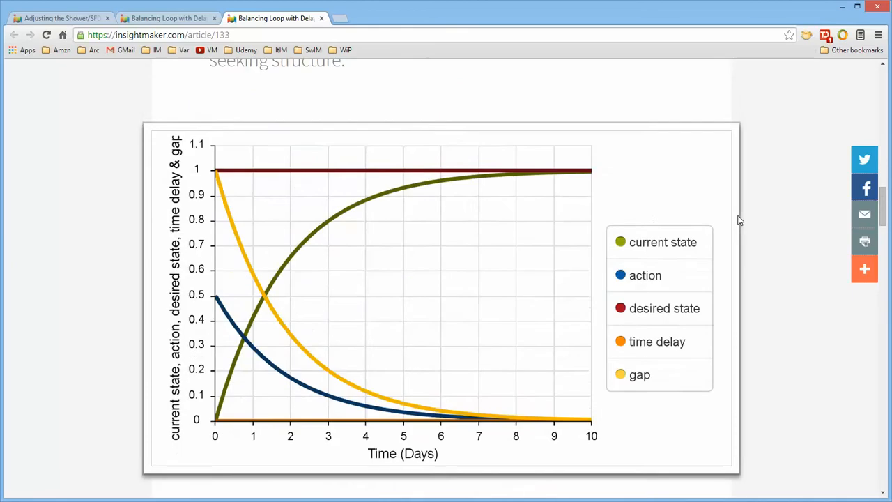
pyautogui.scroll(-3)
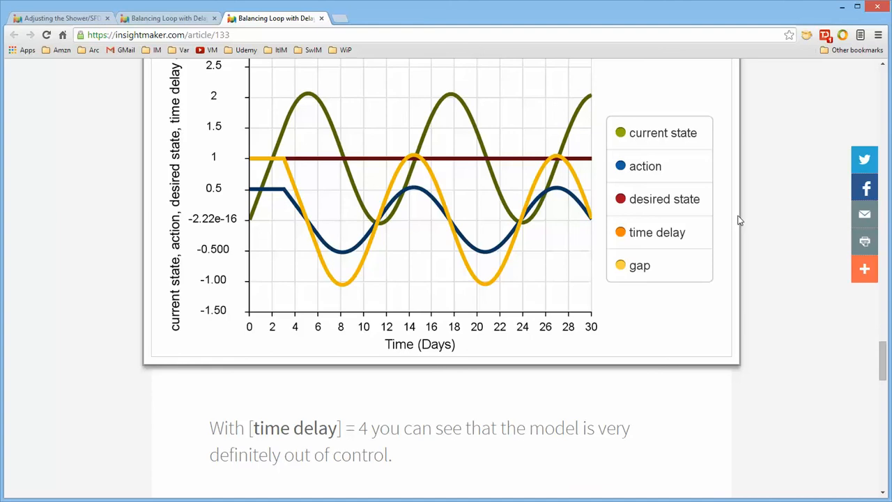
pyautogui.moveTo(322, 18)
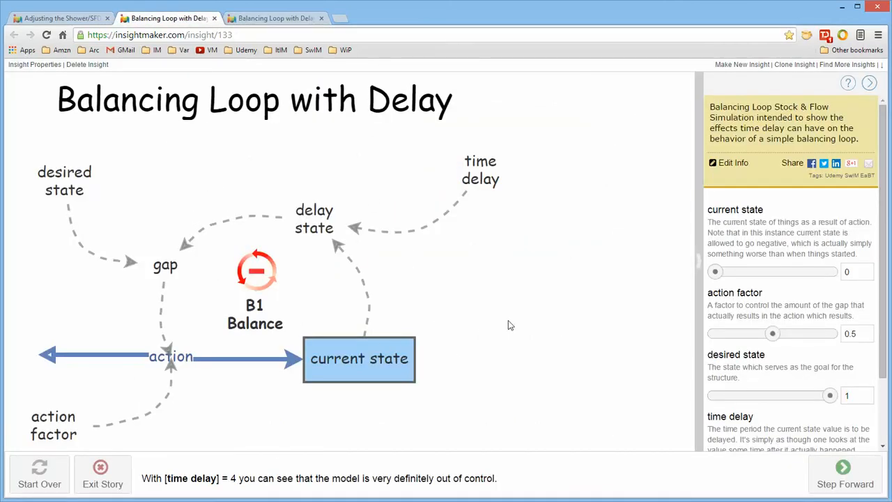
pyautogui.moveTo(530, 213)
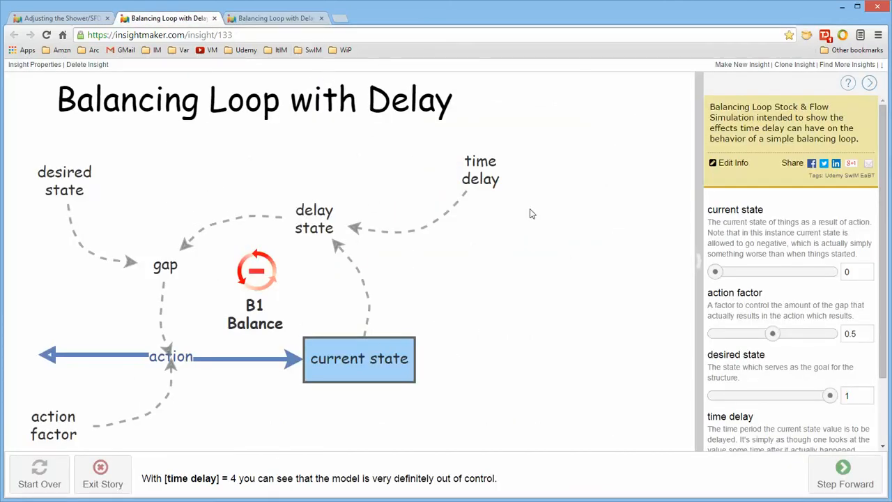
pyautogui.moveTo(308, 172)
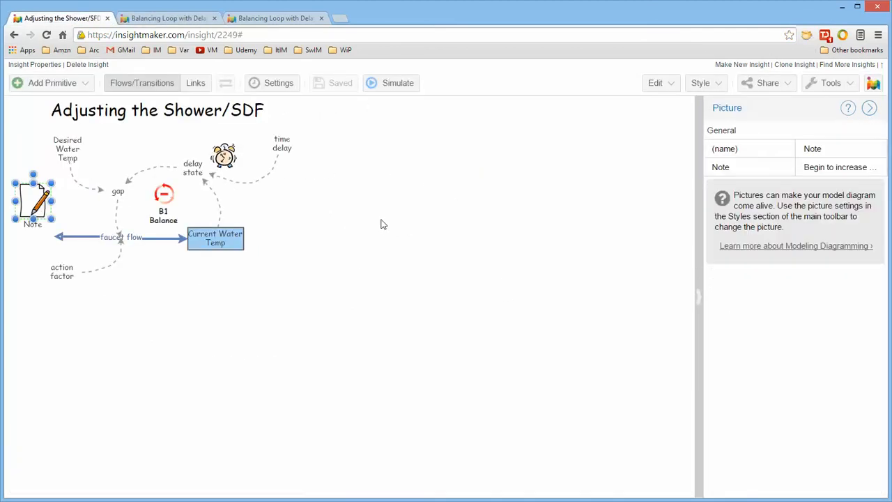
pyautogui.moveTo(405, 359)
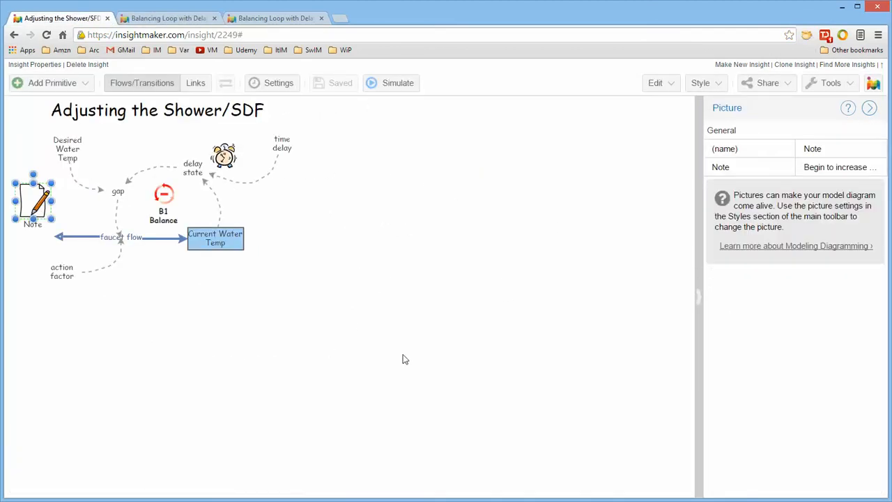